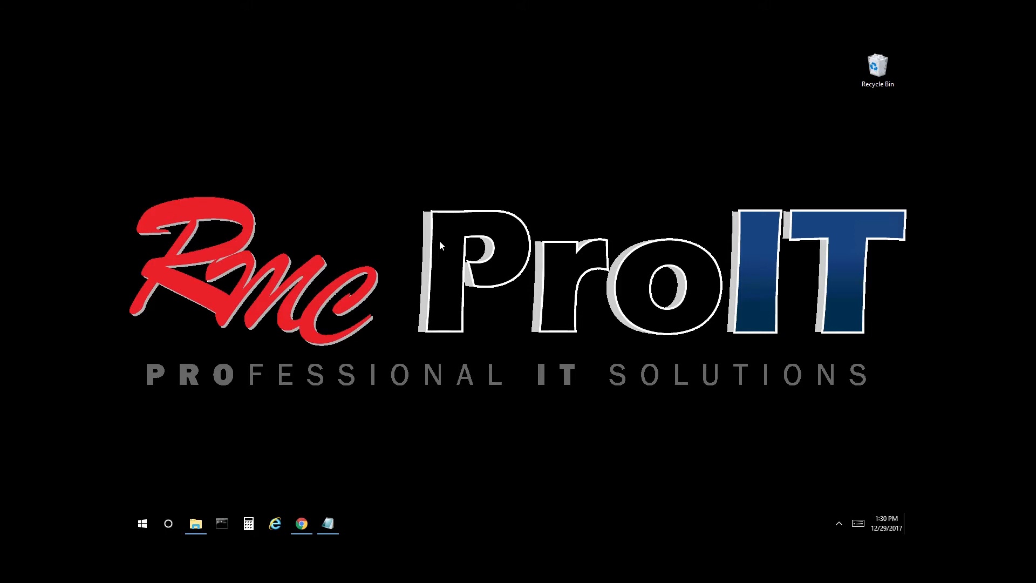
{"action": "mouse_move", "coordinate": [392, 287]}
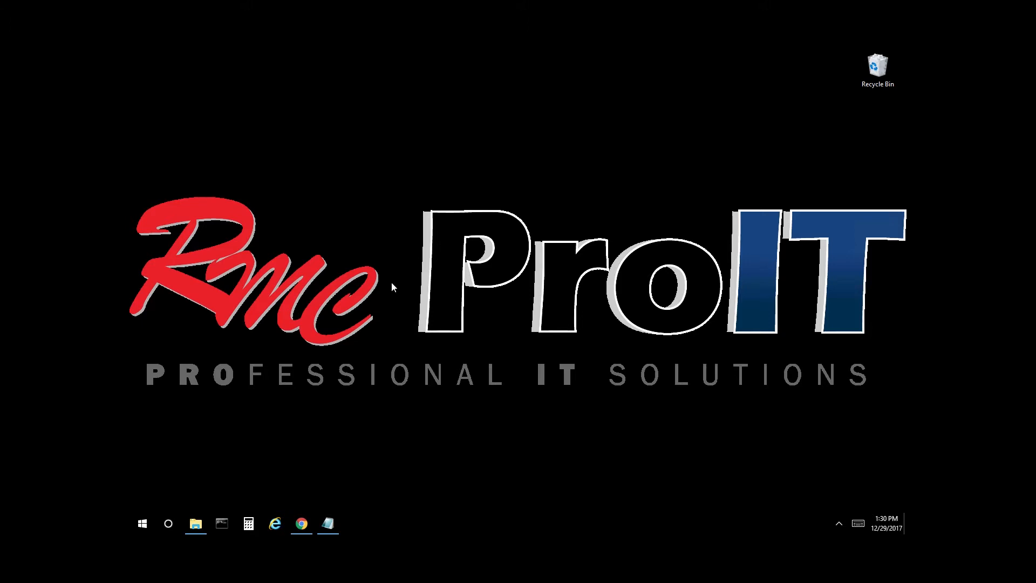
Step: Open video_notes in Notepad to review the copier IP, network access and admin login needed
{"action": "left_click", "coordinate": [328, 523]}
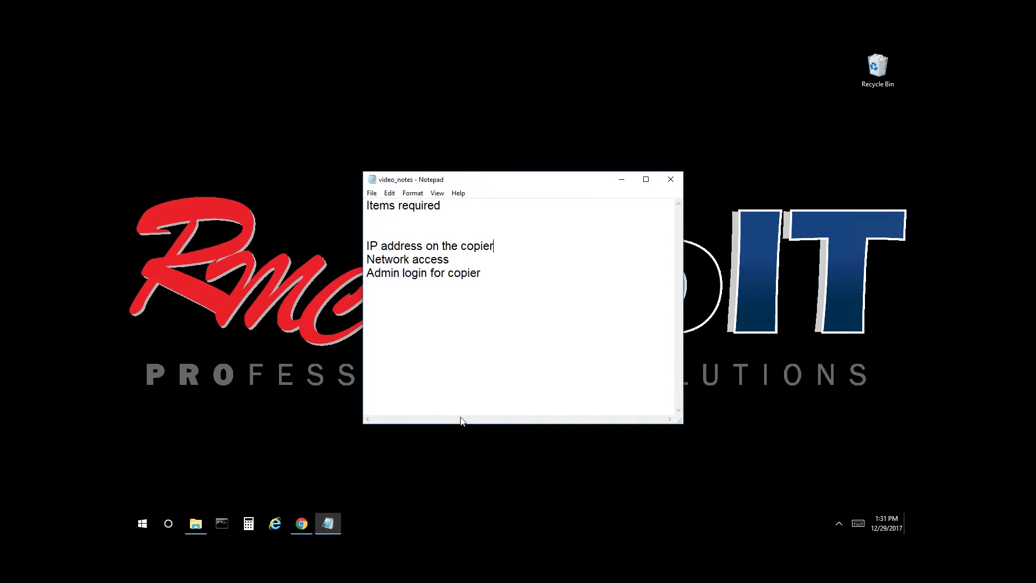
{"action": "mouse_move", "coordinate": [607, 323]}
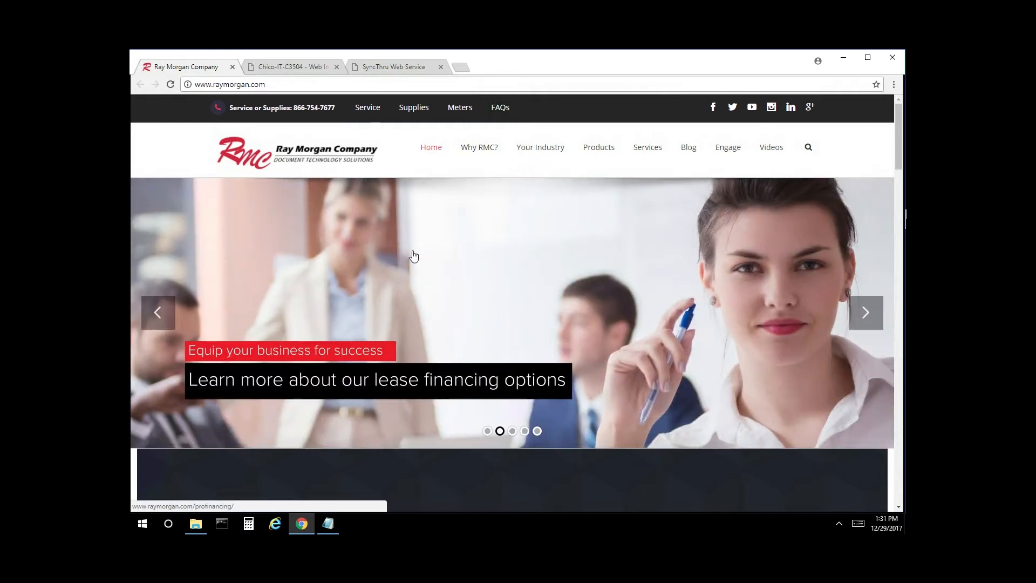
Step: Log in to the Chico-IT-C3504 Web Image Monitor as administrator 'admin'
{"action": "left_click", "coordinate": [291, 66]}
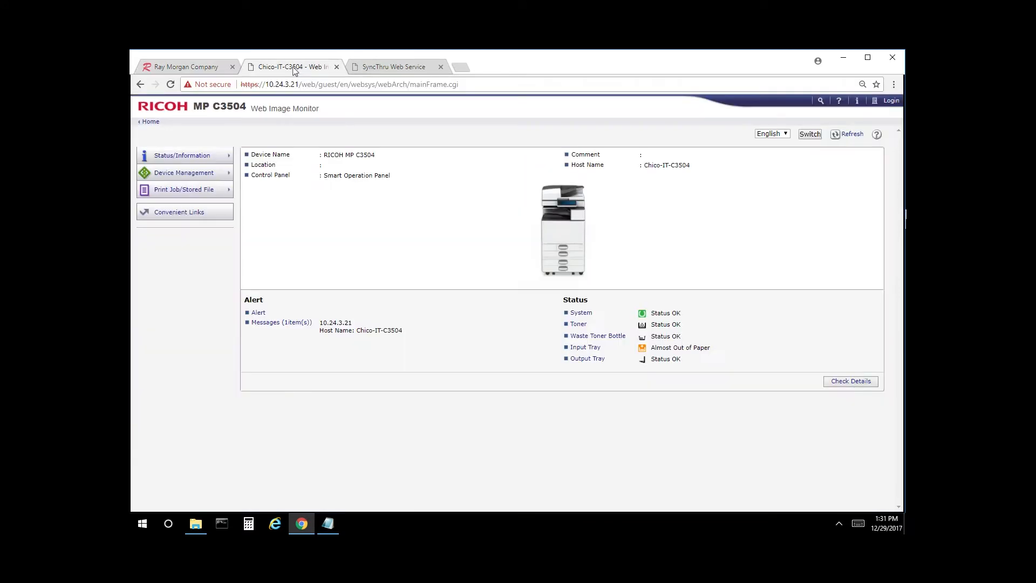
{"action": "mouse_move", "coordinate": [428, 192]}
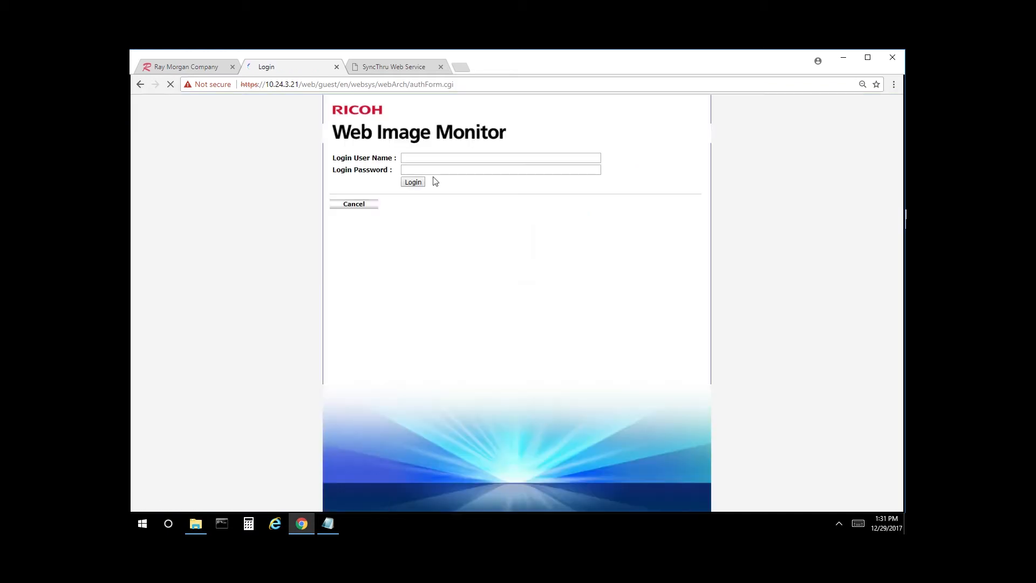
{"action": "type", "text": "admin"}
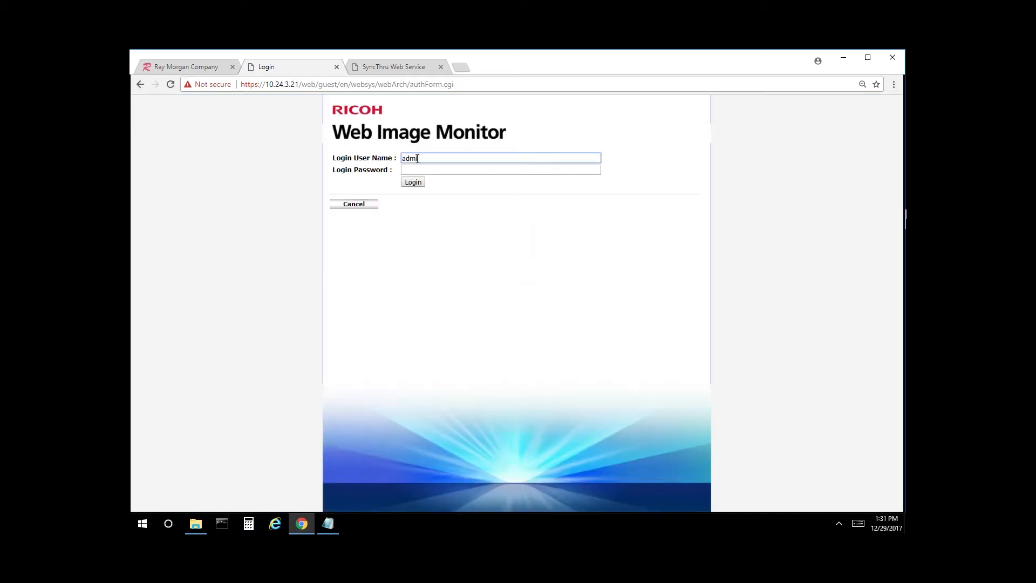
{"action": "type", "text": "n"}
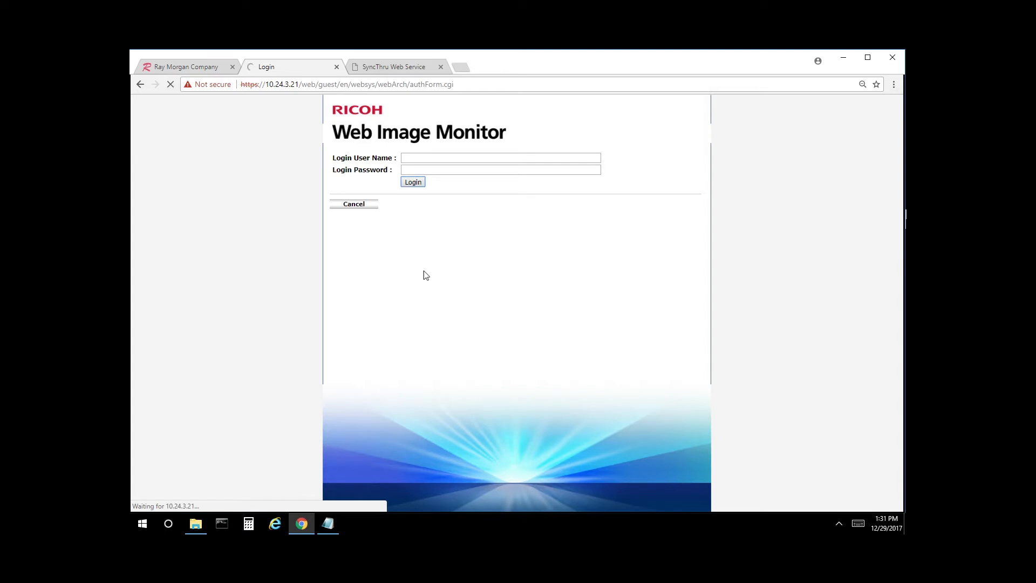
{"action": "left_click", "coordinate": [412, 182]}
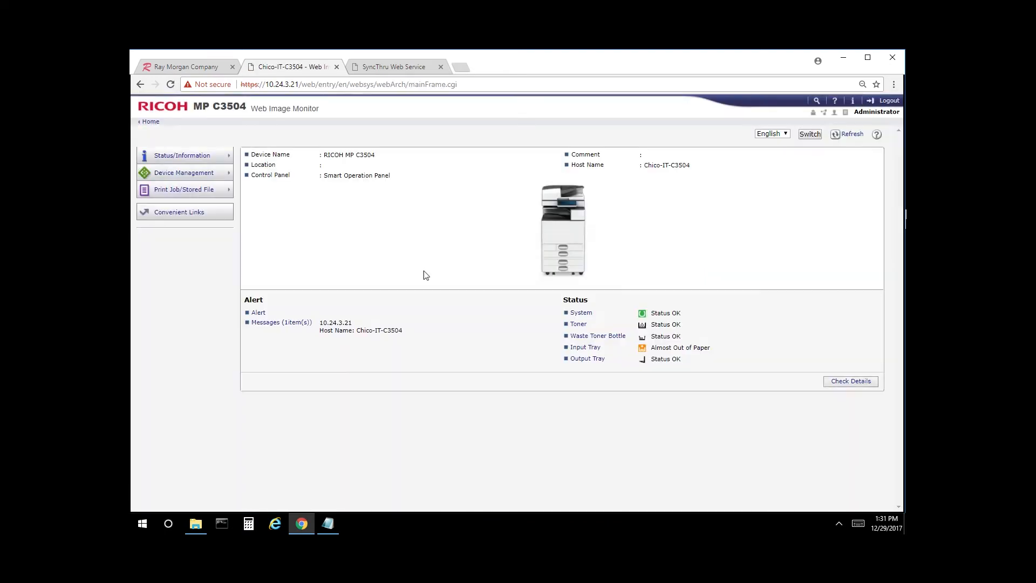
Step: Back up the address book from Device Management > Address Book > Maintenance and download the .udf file
{"action": "left_click", "coordinate": [184, 173]}
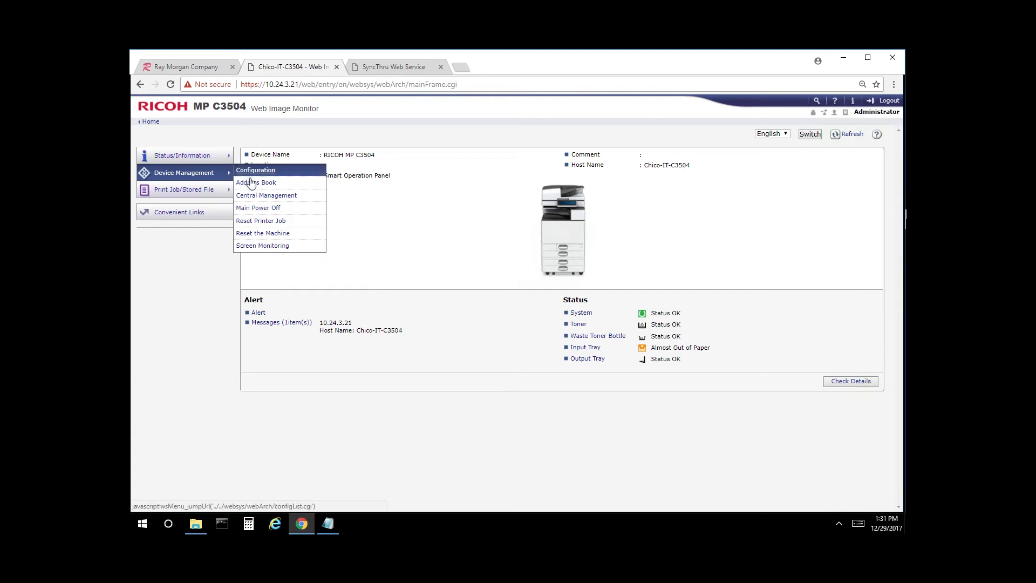
{"action": "left_click", "coordinate": [255, 182]}
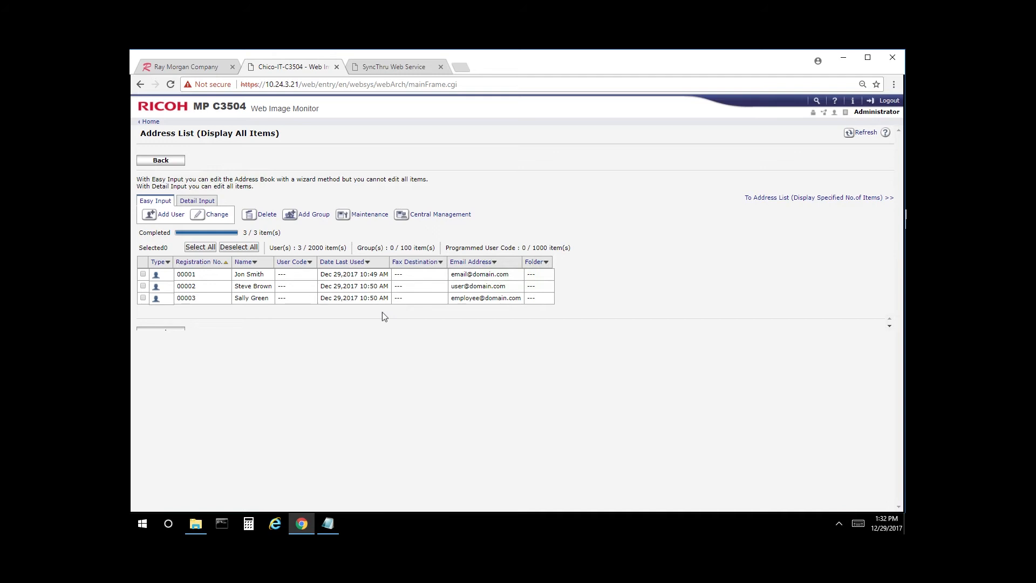
{"action": "mouse_move", "coordinate": [370, 214]}
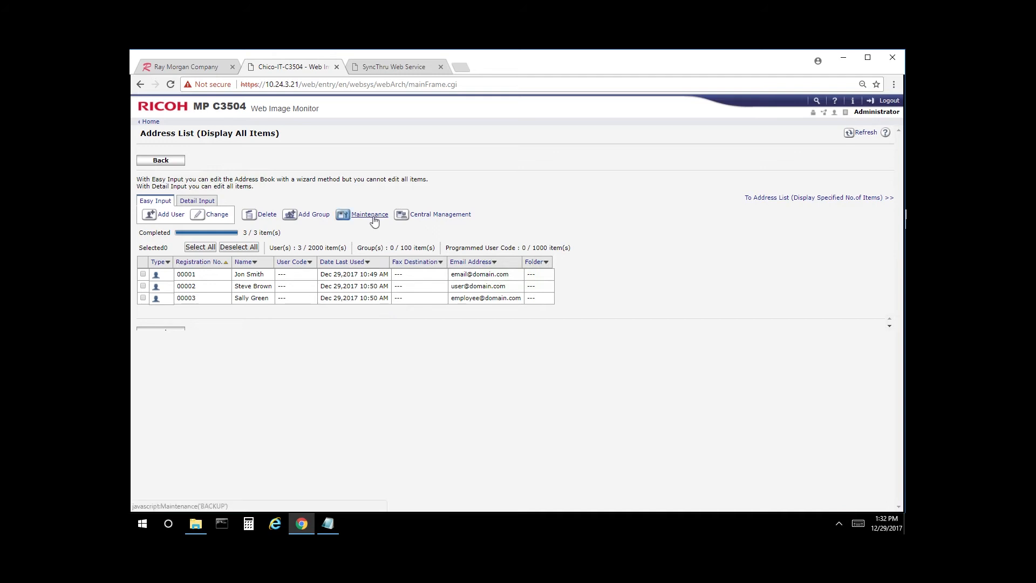
{"action": "left_click", "coordinate": [369, 214]}
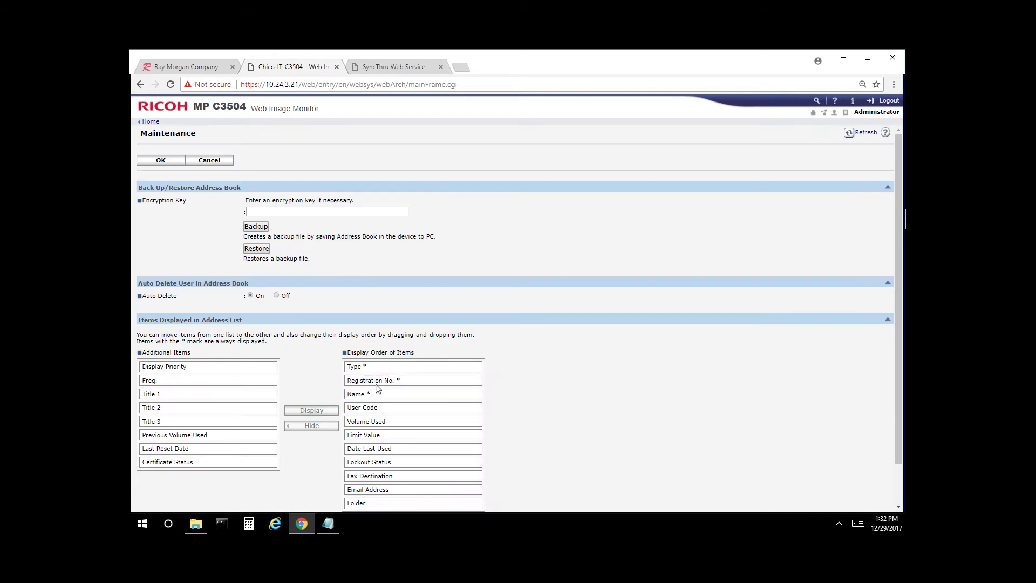
{"action": "mouse_move", "coordinate": [303, 258]}
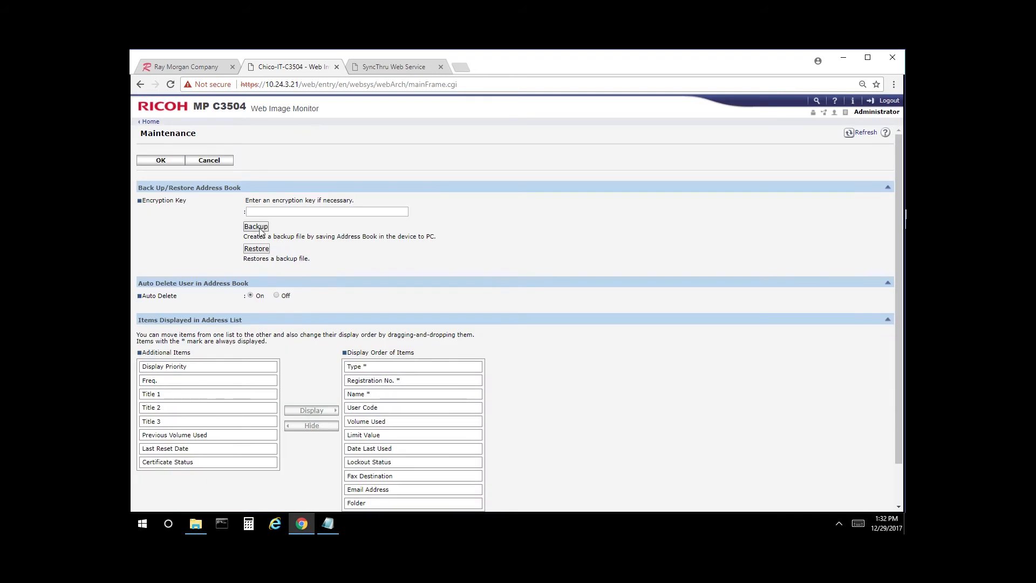
{"action": "left_click", "coordinate": [325, 211]}
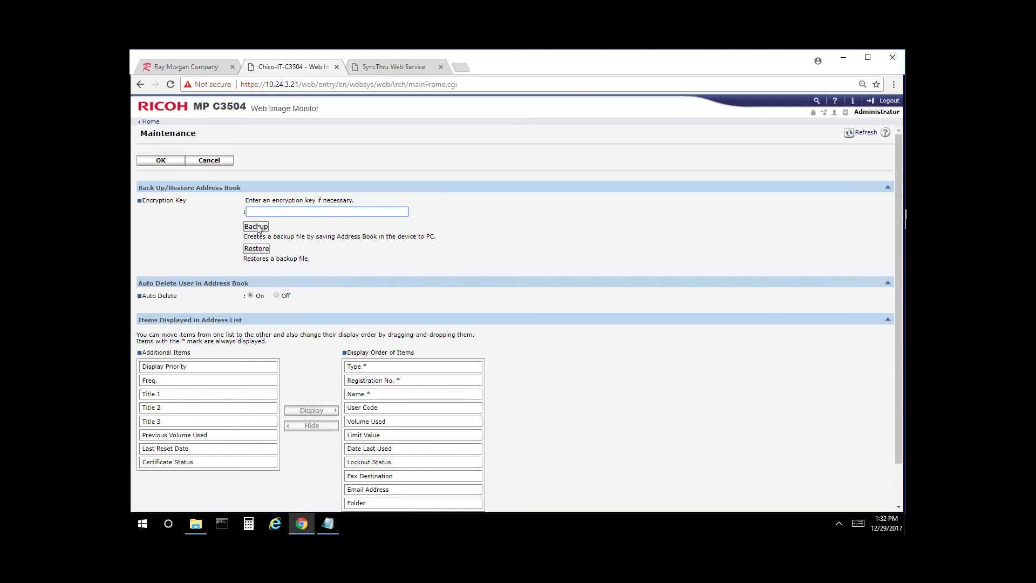
{"action": "left_click", "coordinate": [255, 226]}
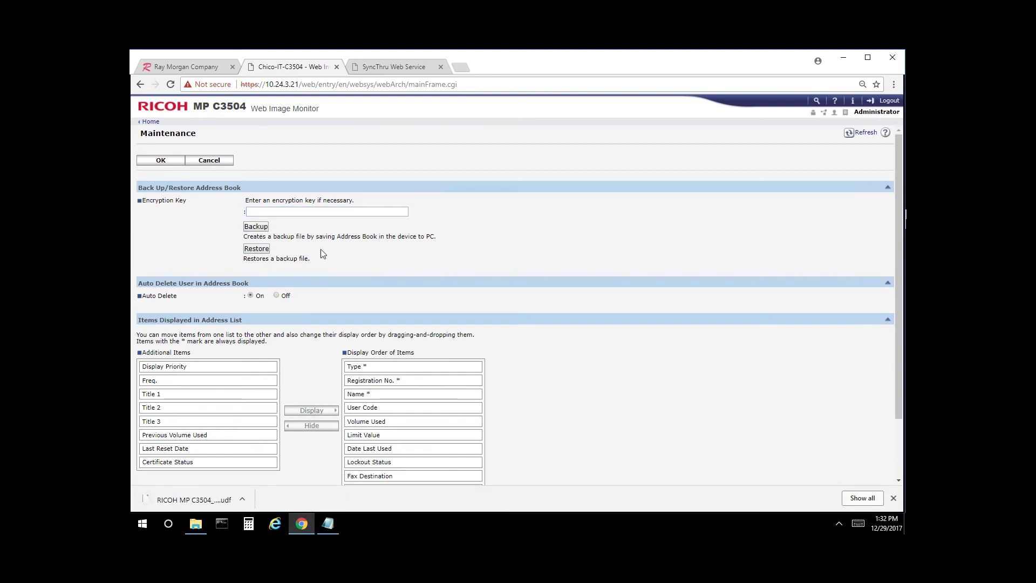
{"action": "mouse_move", "coordinate": [244, 377]}
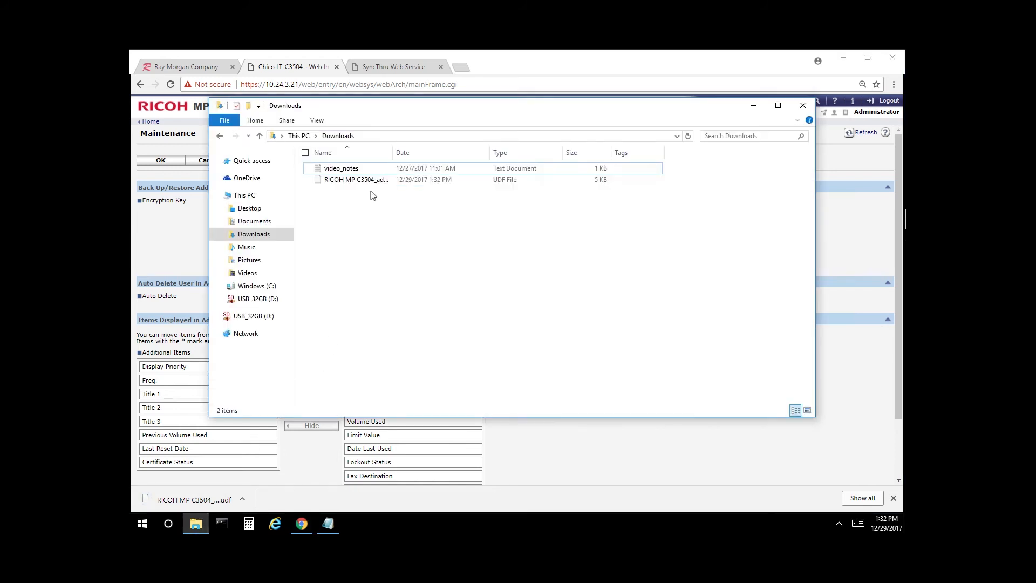
{"action": "left_click", "coordinate": [362, 179]}
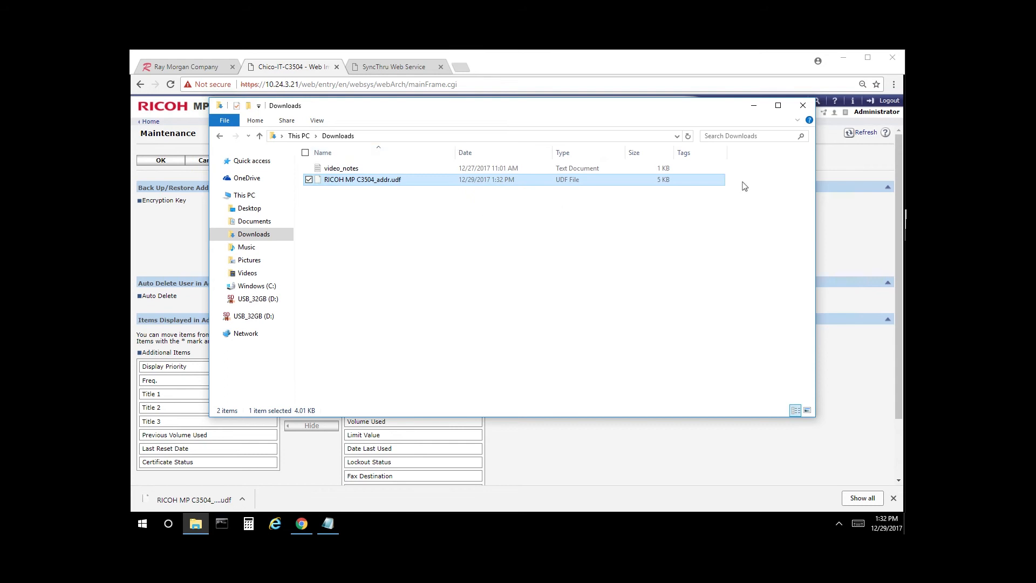
{"action": "left_click", "coordinate": [802, 105]}
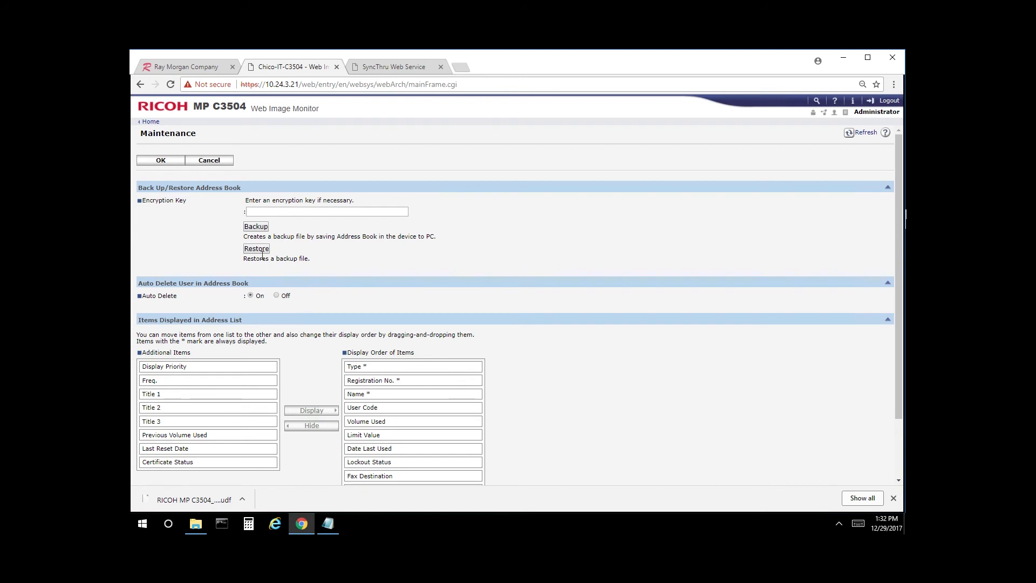
{"action": "mouse_move", "coordinate": [256, 257]}
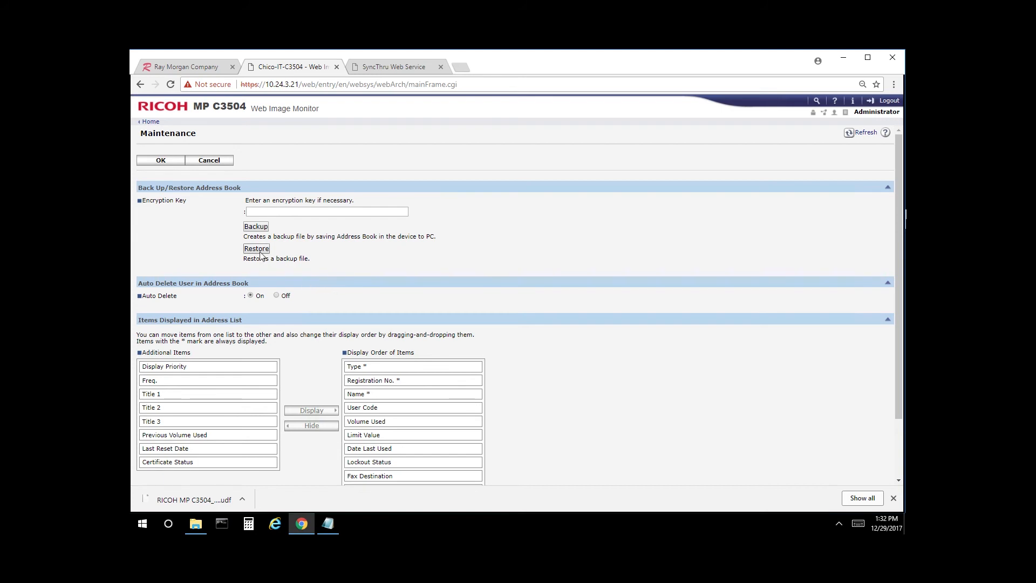
Step: Navigate to Device Management > Address Book > Maintenance and open the Restore page
{"action": "left_click", "coordinate": [256, 248]}
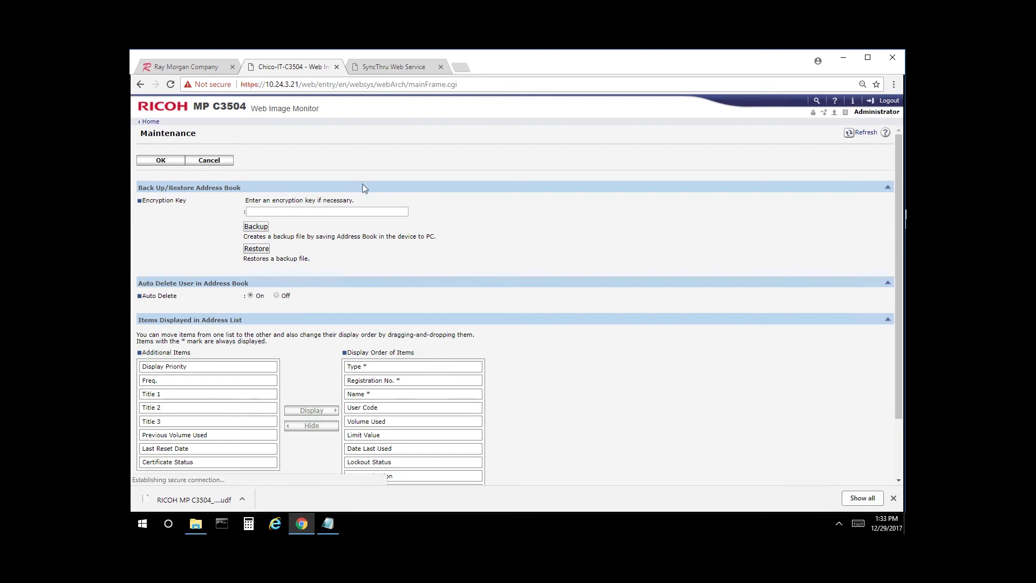
{"action": "left_click", "coordinate": [150, 120]}
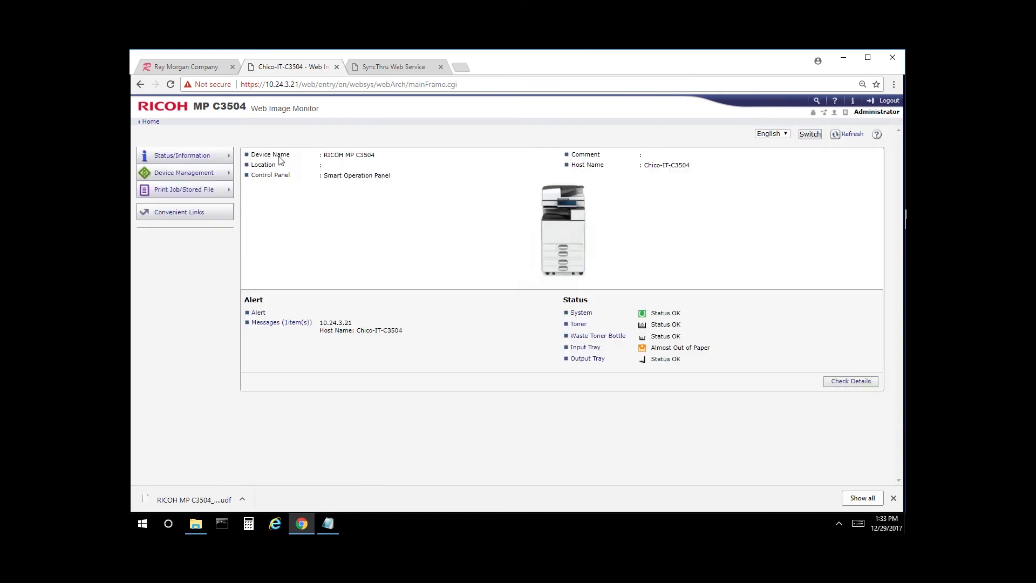
{"action": "left_click", "coordinate": [185, 173]}
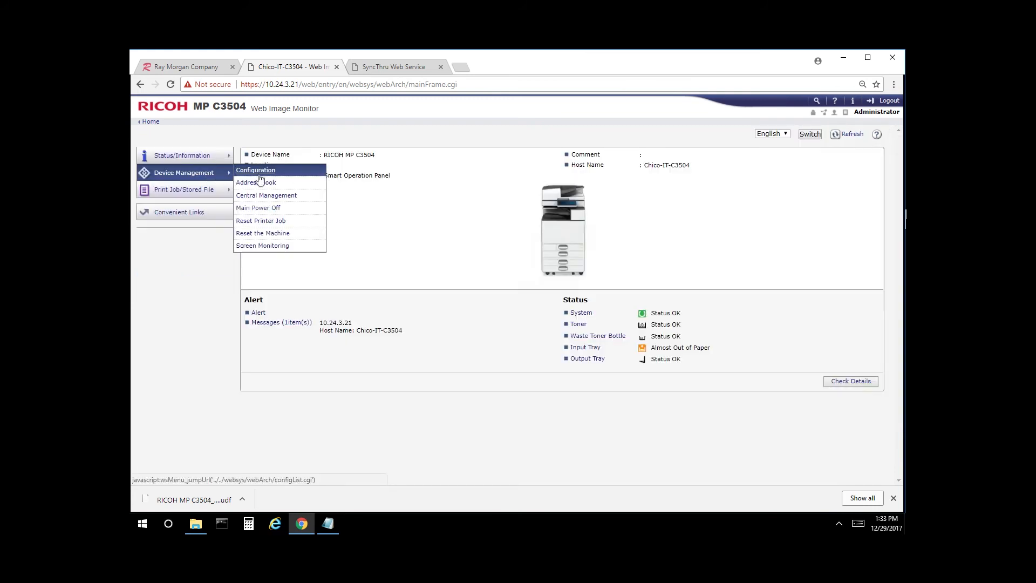
{"action": "left_click", "coordinate": [256, 183]}
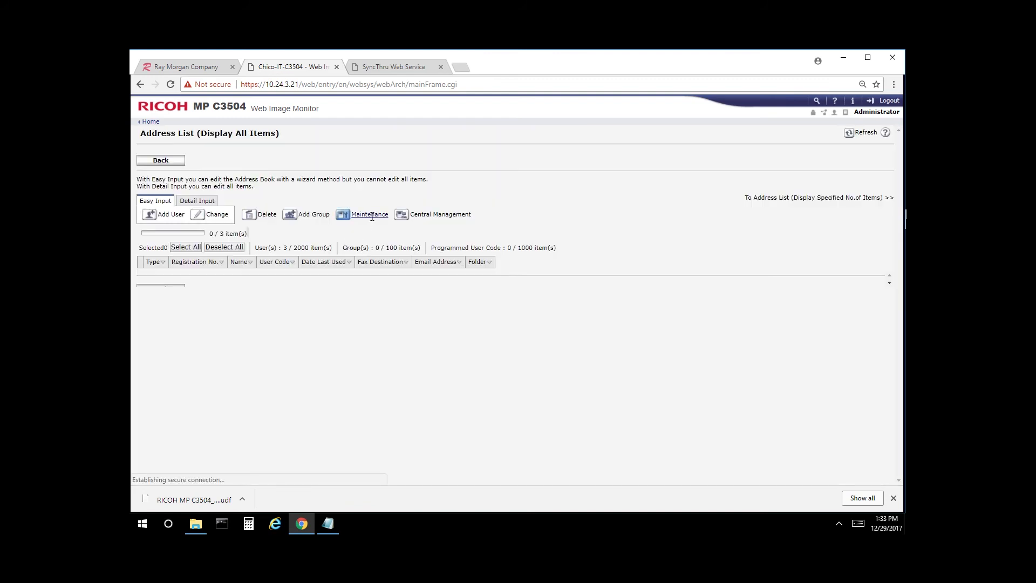
{"action": "left_click", "coordinate": [370, 215]}
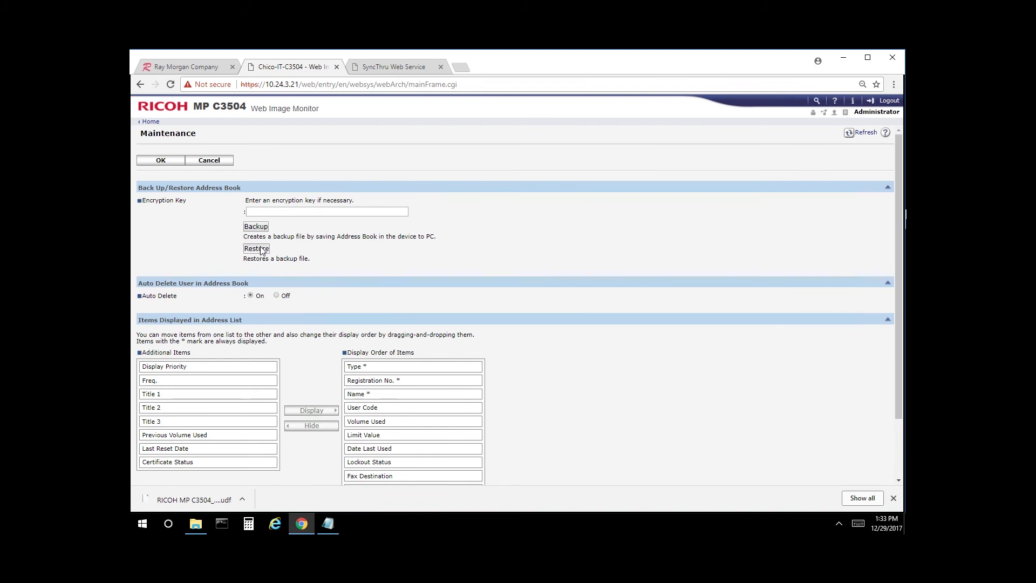
{"action": "left_click", "coordinate": [256, 248]}
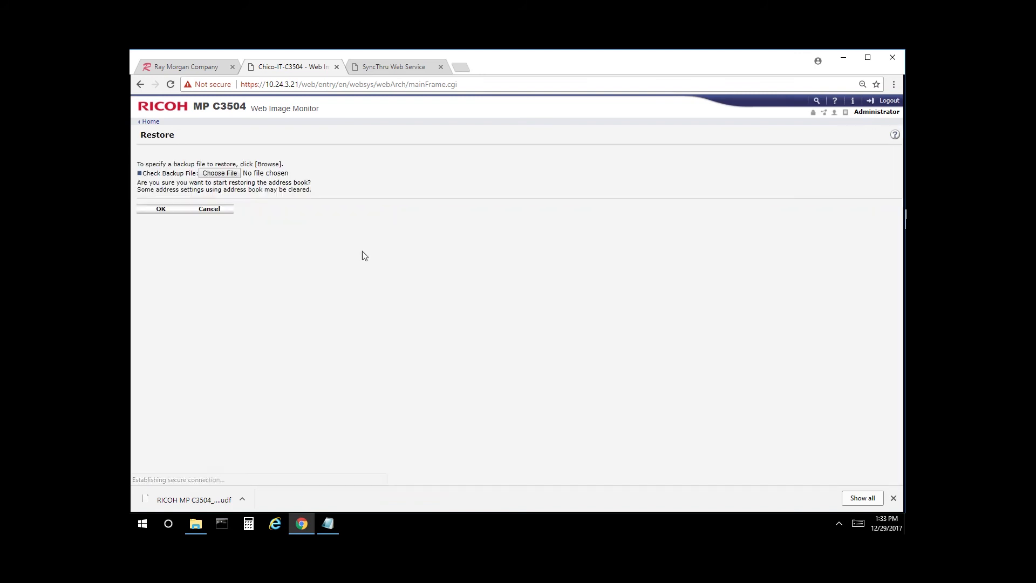
Step: Restore the address book from 'RICOH MP C3504_addr.udf' in Downloads
{"action": "left_click", "coordinate": [220, 172]}
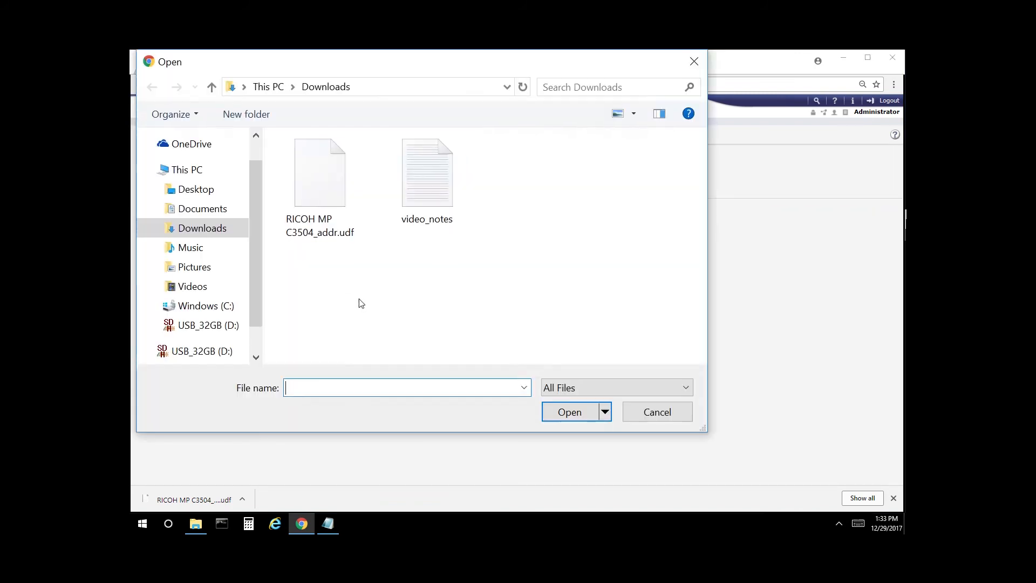
{"action": "left_click", "coordinate": [318, 171]}
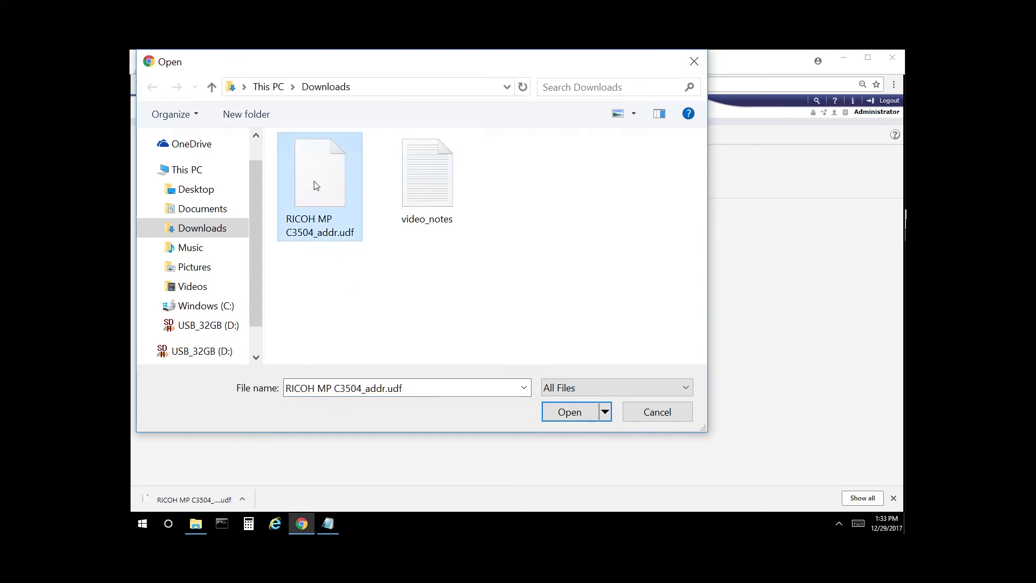
{"action": "left_click", "coordinate": [569, 411]}
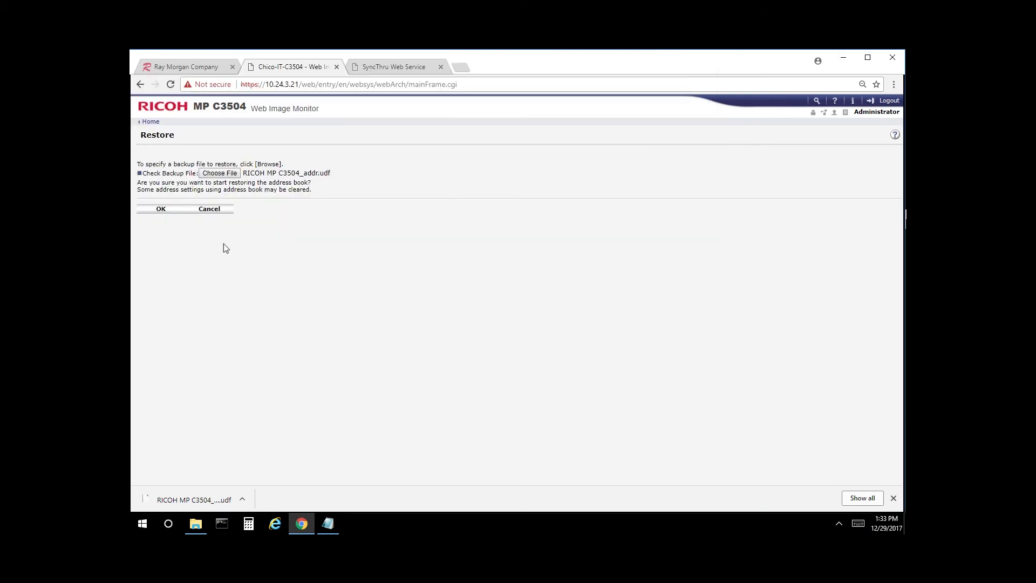
{"action": "left_click", "coordinate": [161, 209]}
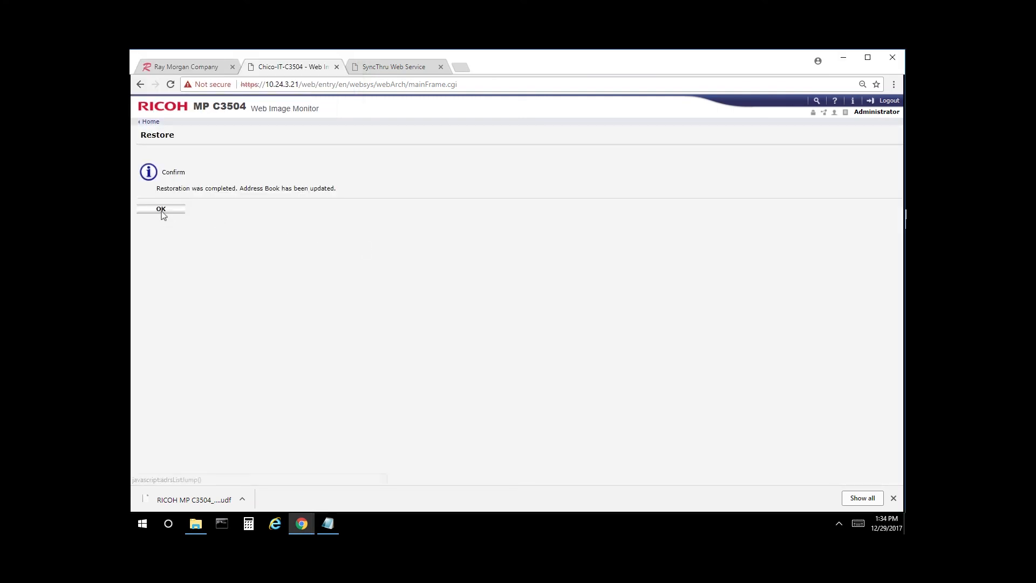
Step: Acknowledge the completed restore and return to the Address List showing three entries
{"action": "left_click", "coordinate": [160, 209]}
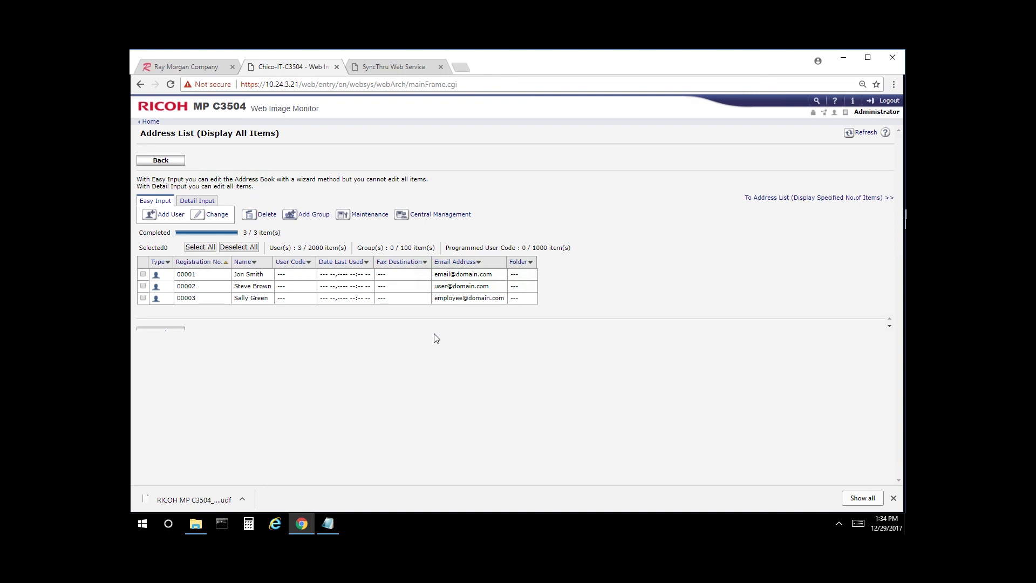
{"action": "mouse_move", "coordinate": [807, 224]}
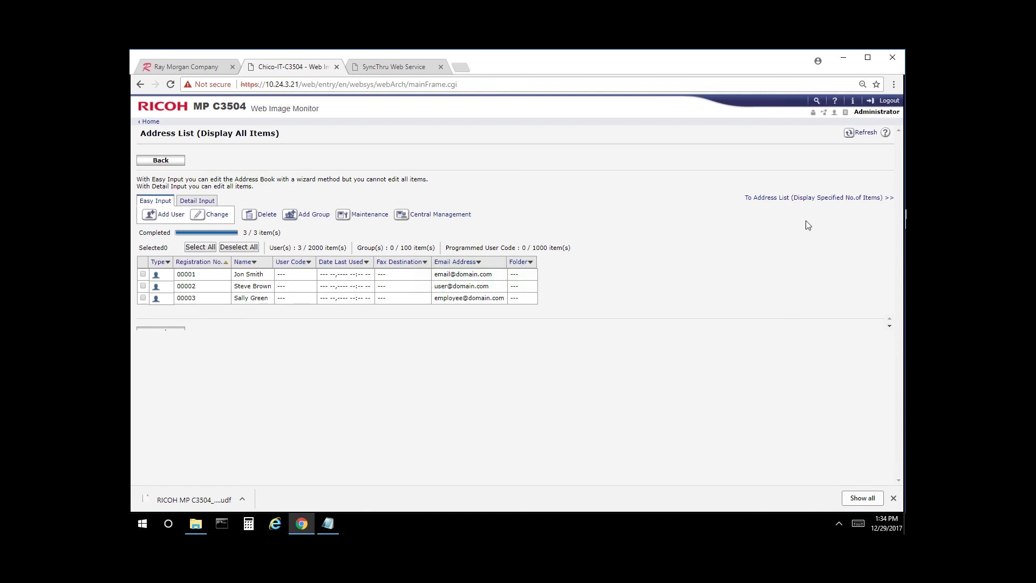